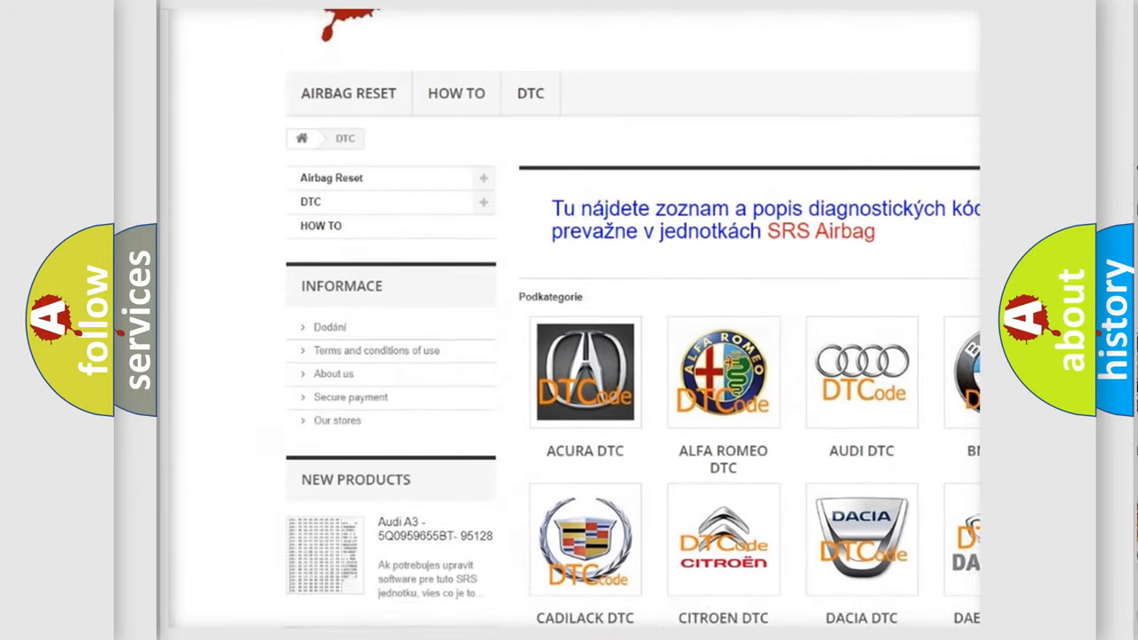
scroll("down", 3)
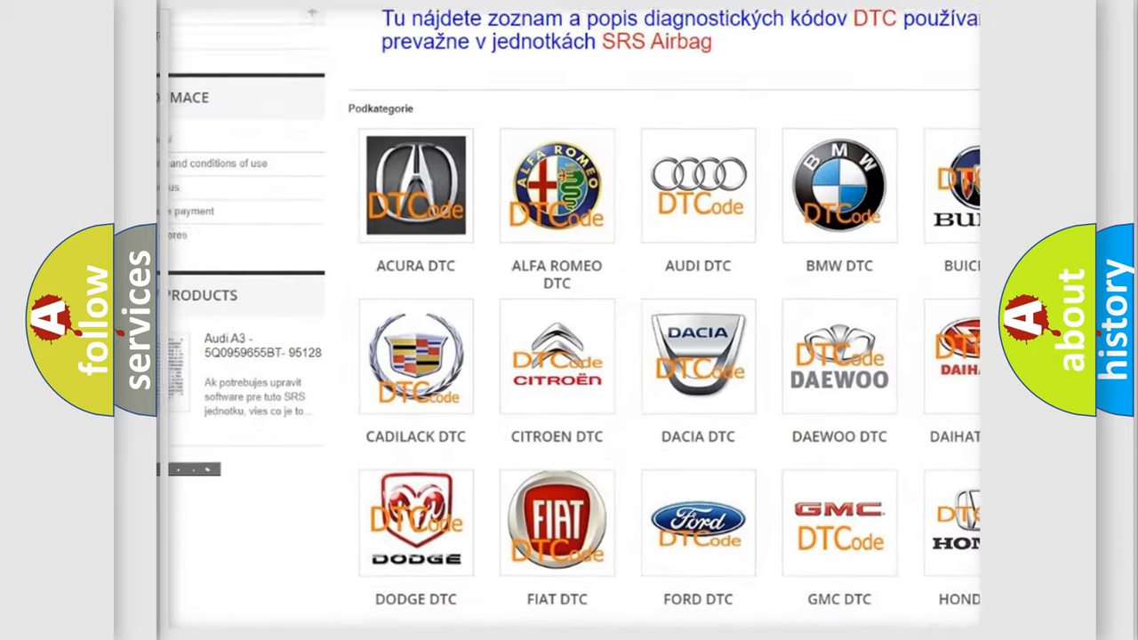
scroll("down", 3)
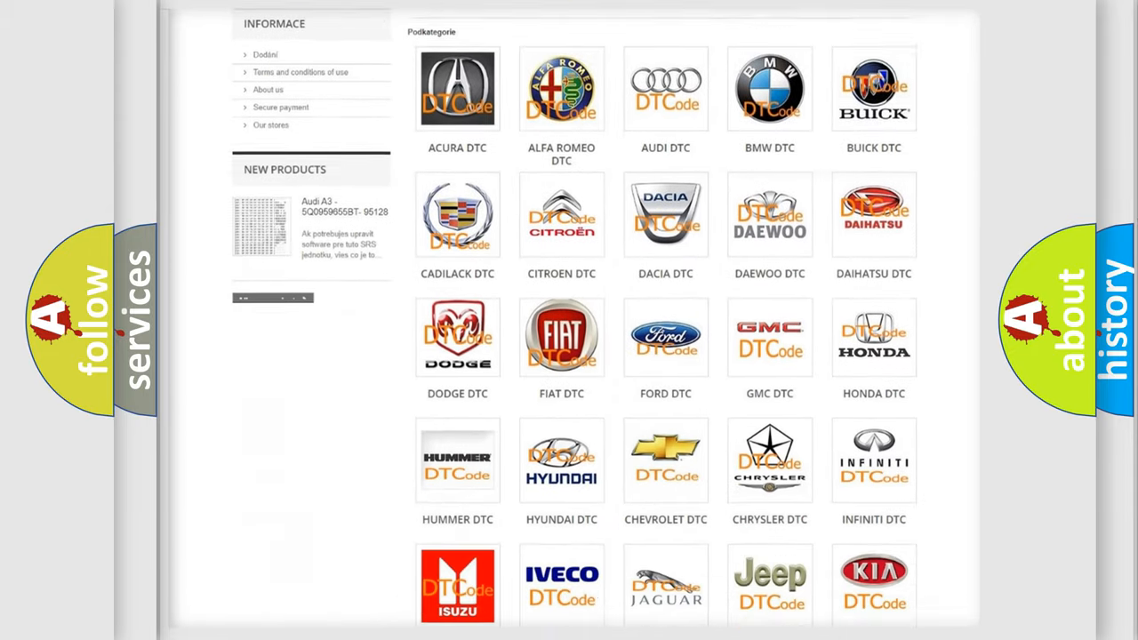
scroll("down", 3)
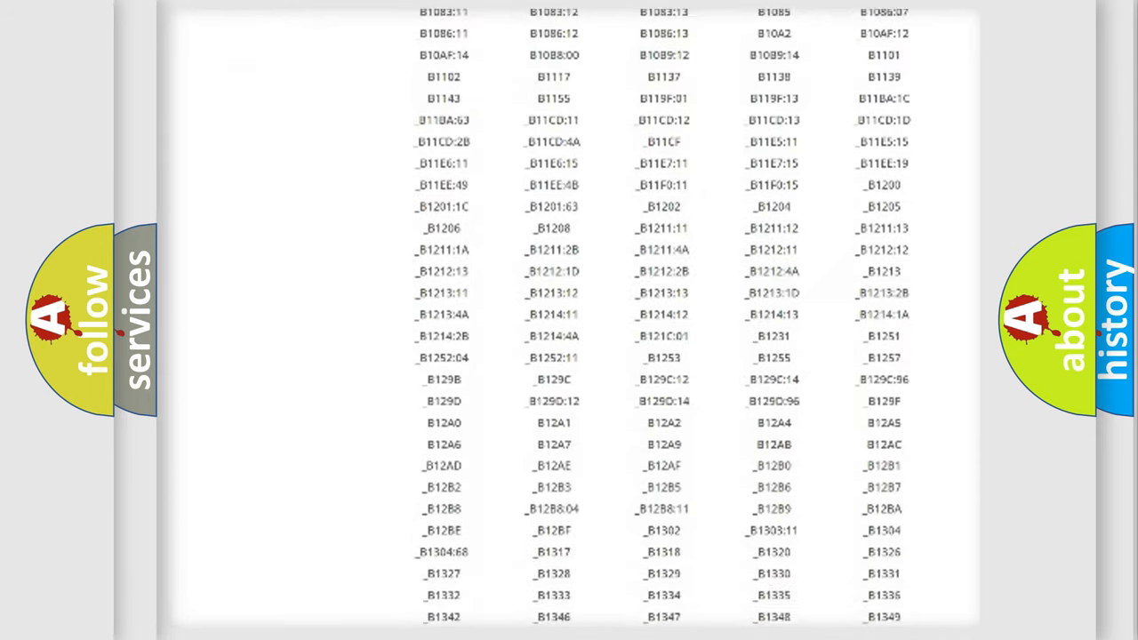
scroll("down", 3)
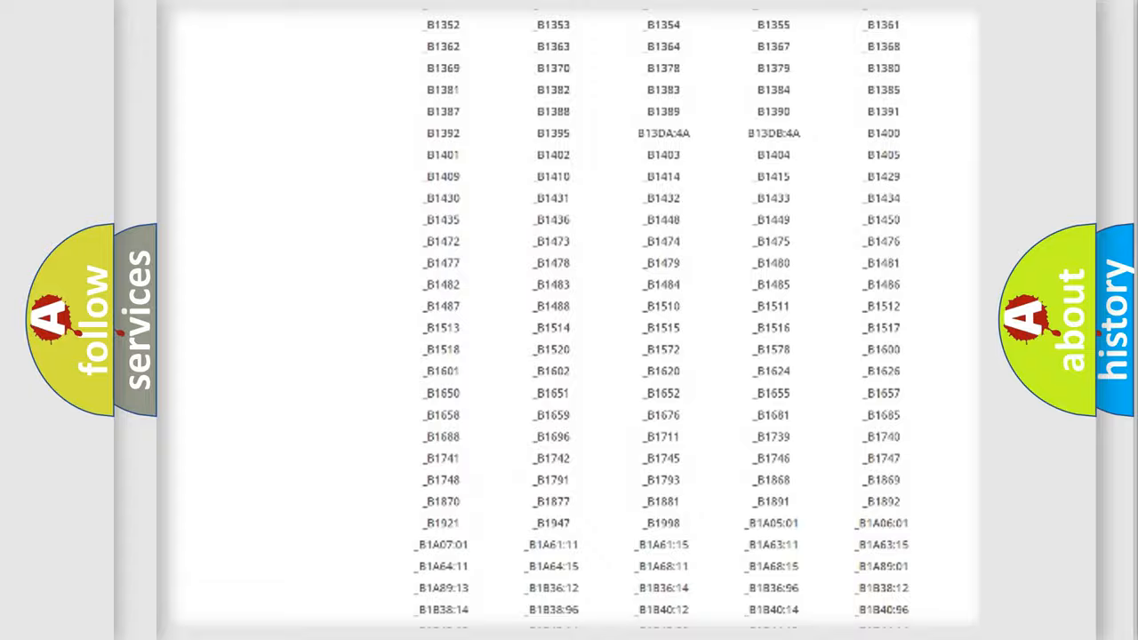